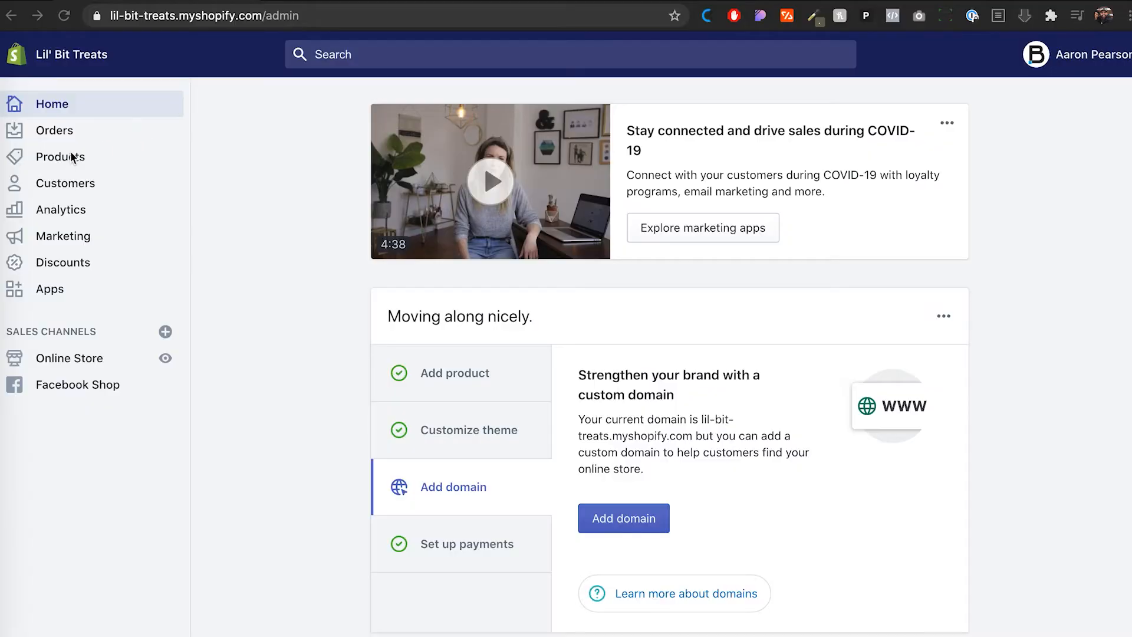
Move from Products and Collections to the Online Store themes page showing Venture live
click(69, 157)
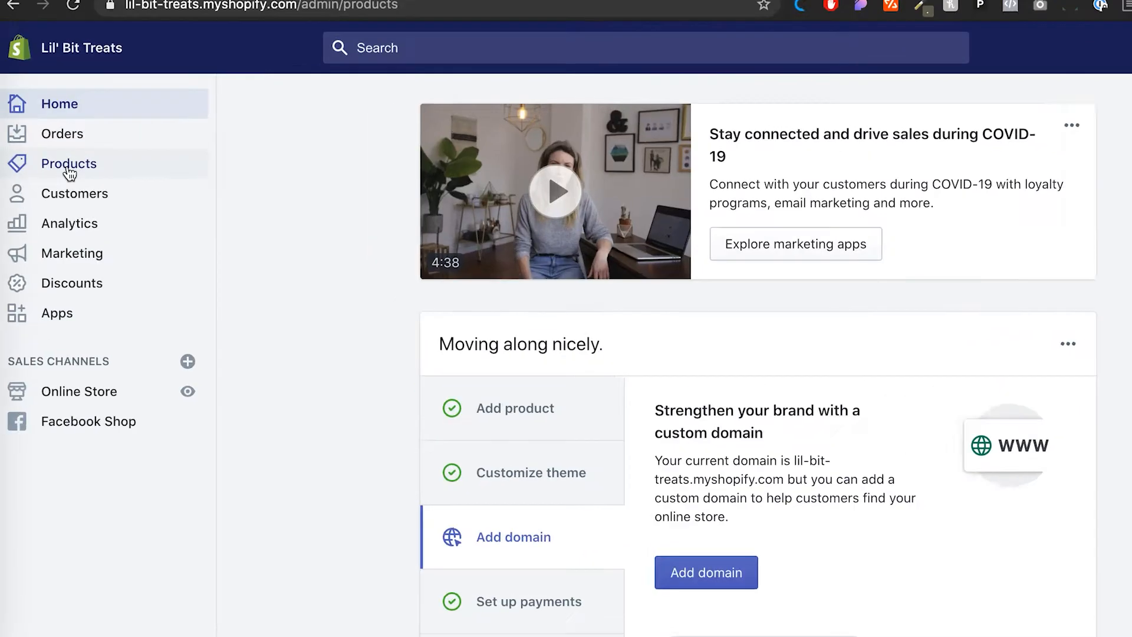
click(69, 164)
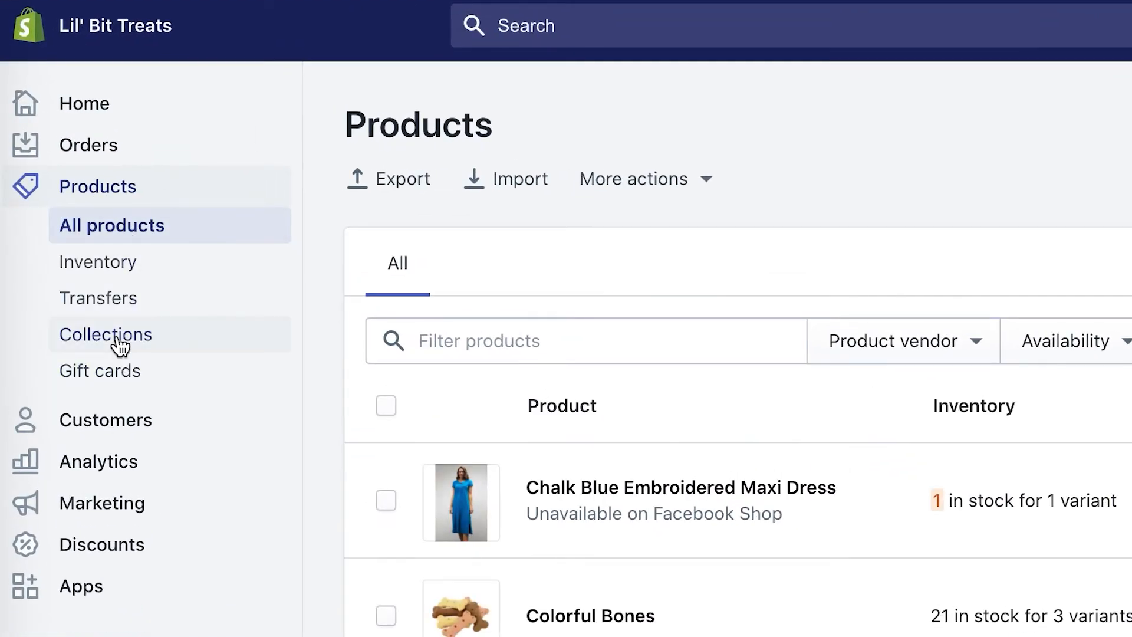
click(106, 334)
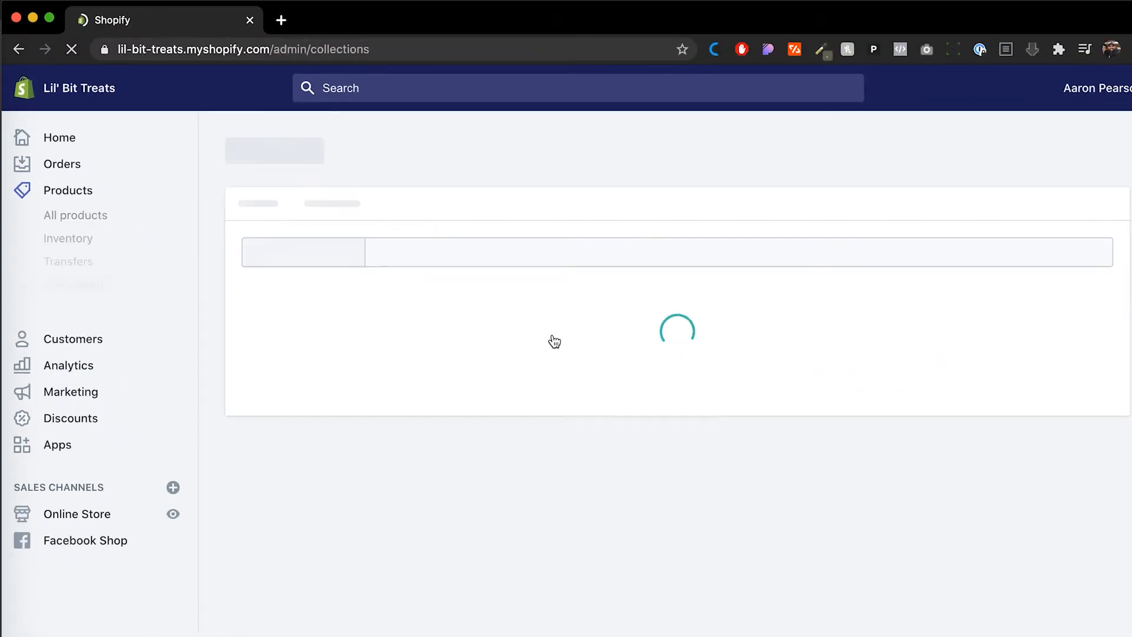
click(75, 284)
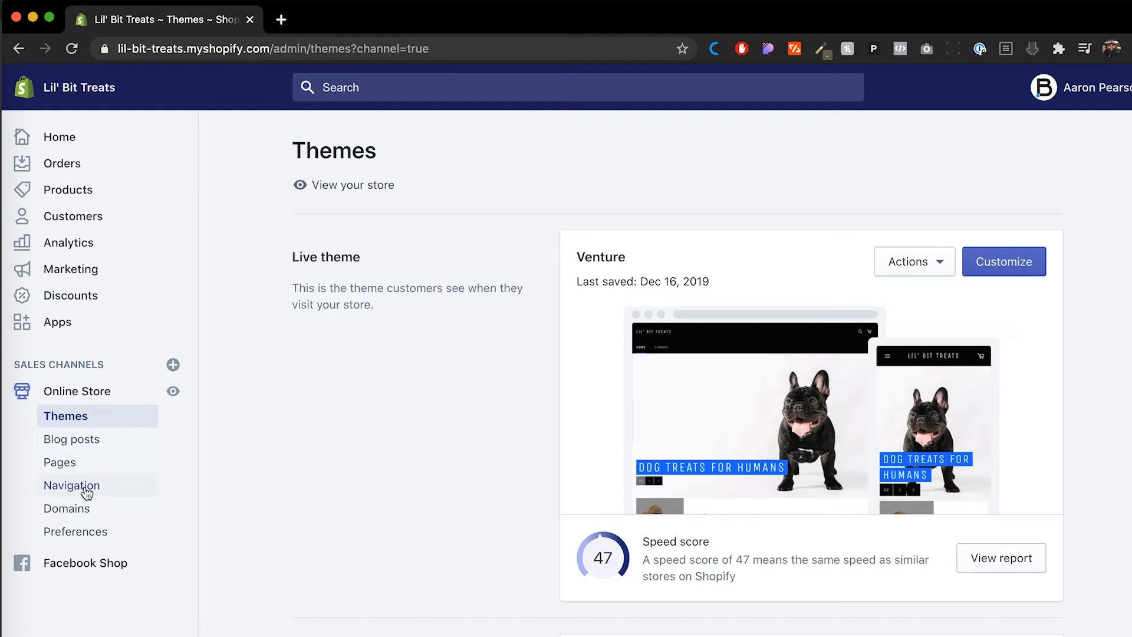
Open Navigation and edit the Main menu containing Home and Catalog
click(72, 484)
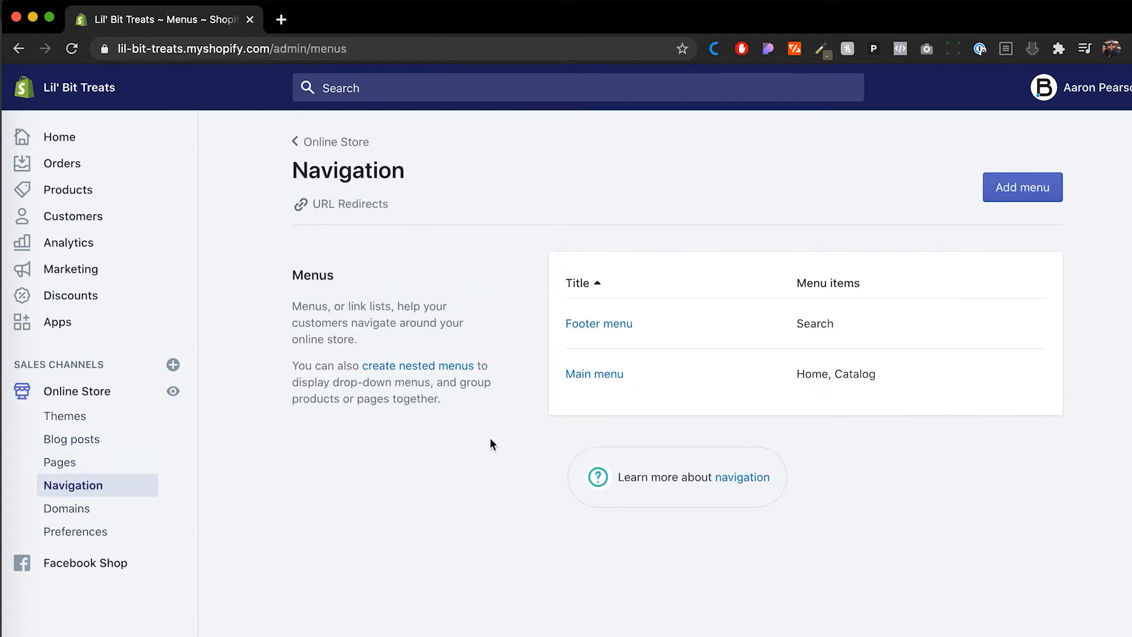
click(594, 374)
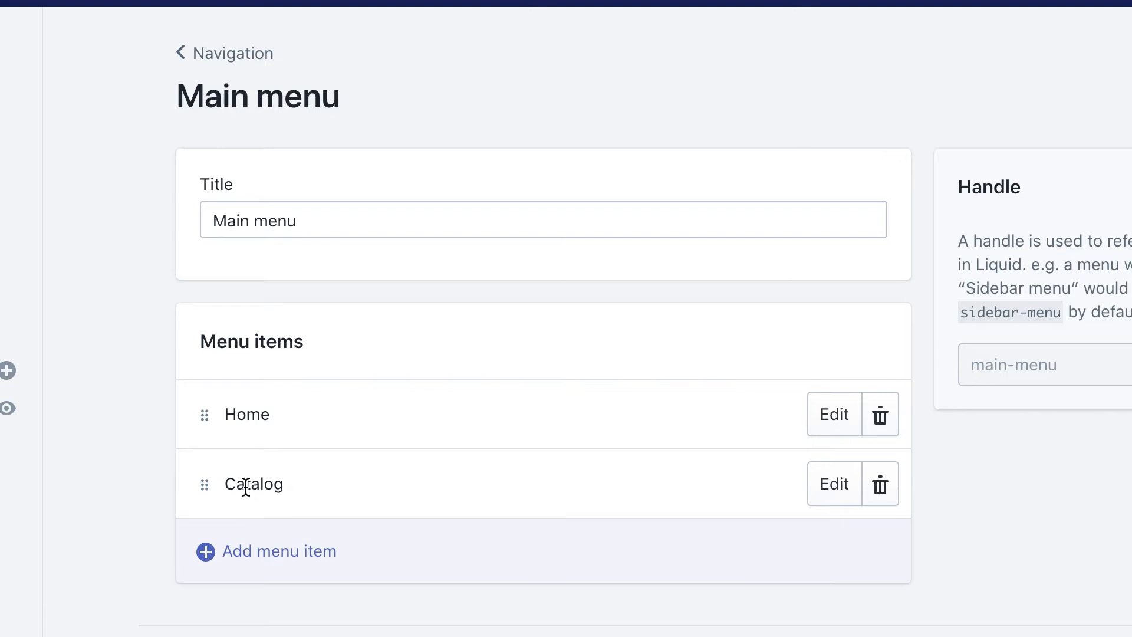
mouse_move(282, 551)
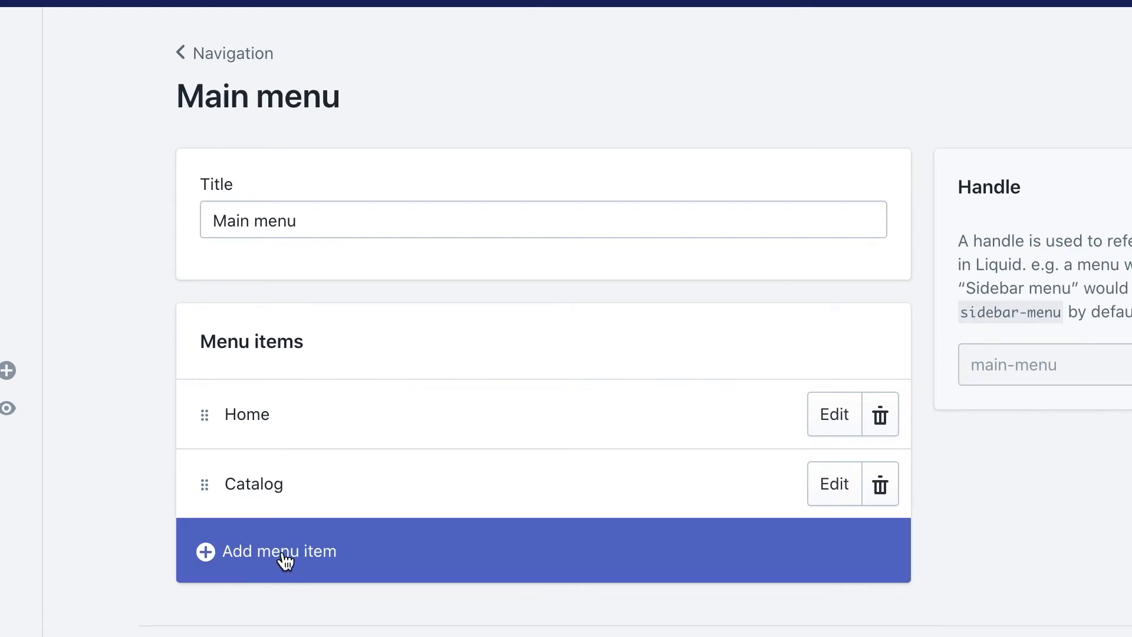
Add a 'Bones' menu item linked to the Bones collection
click(281, 551)
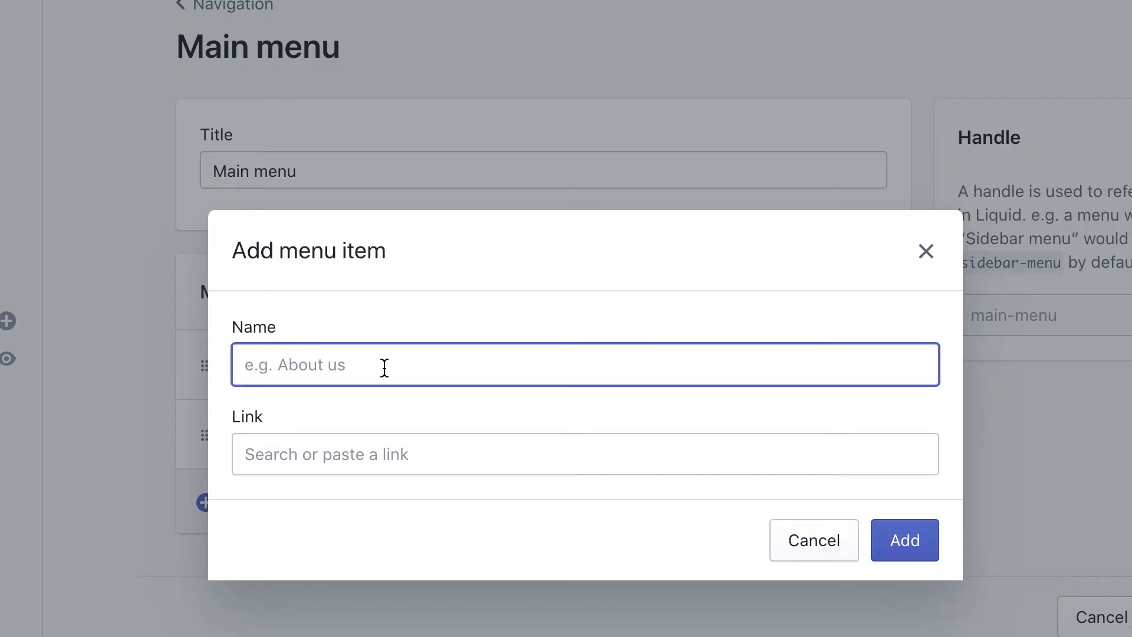
text(Bones)
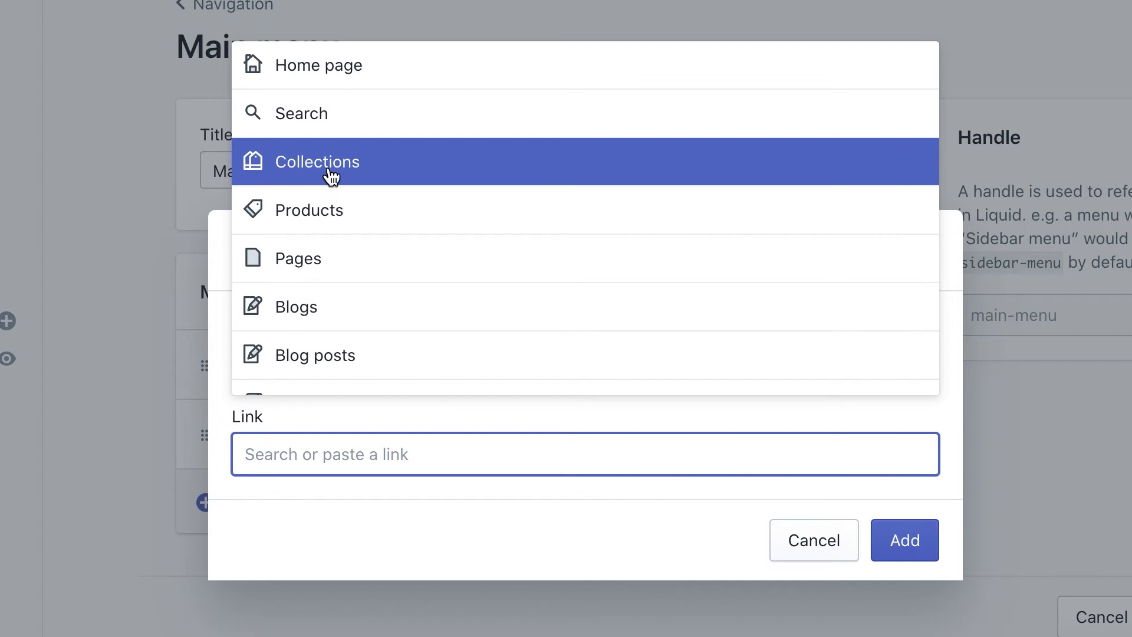
click(318, 161)
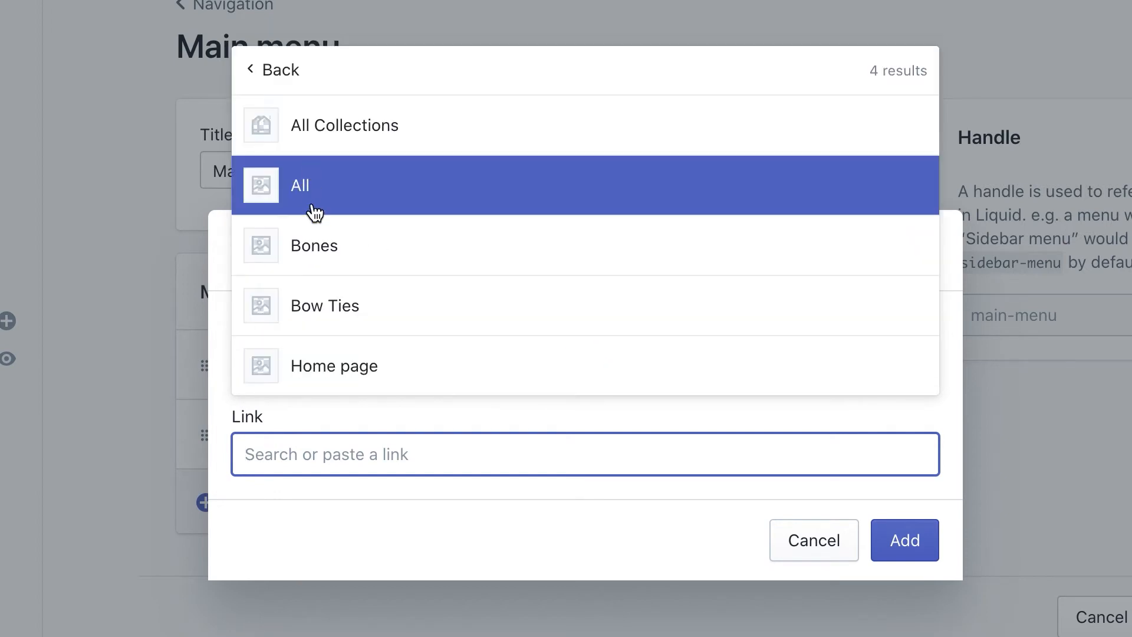
click(313, 245)
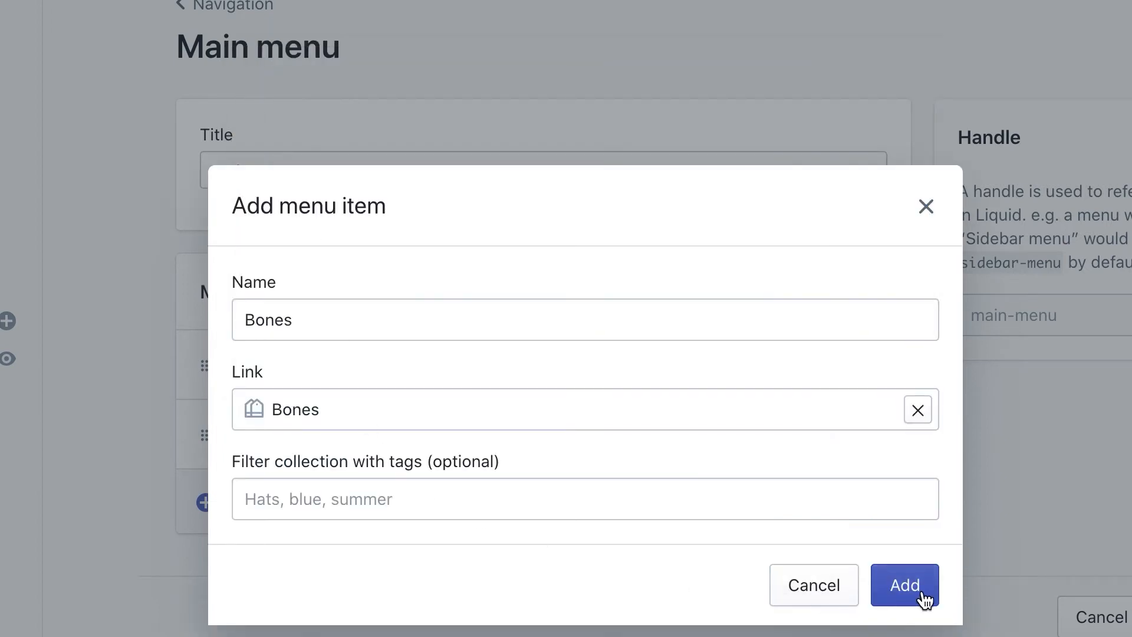
click(904, 585)
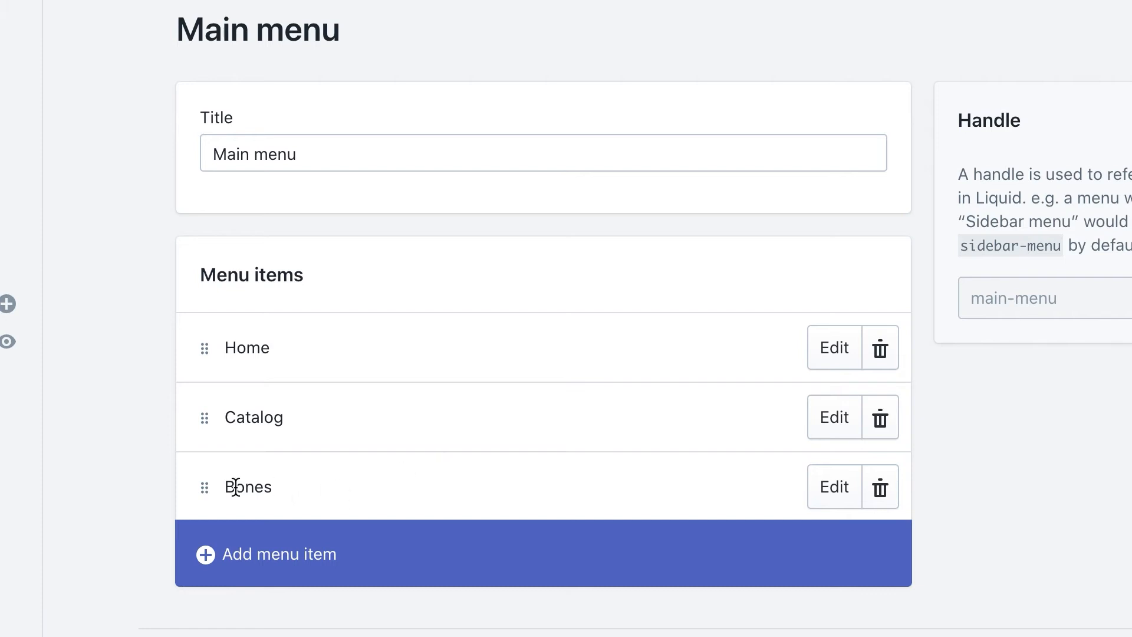
mouse_move(205, 490)
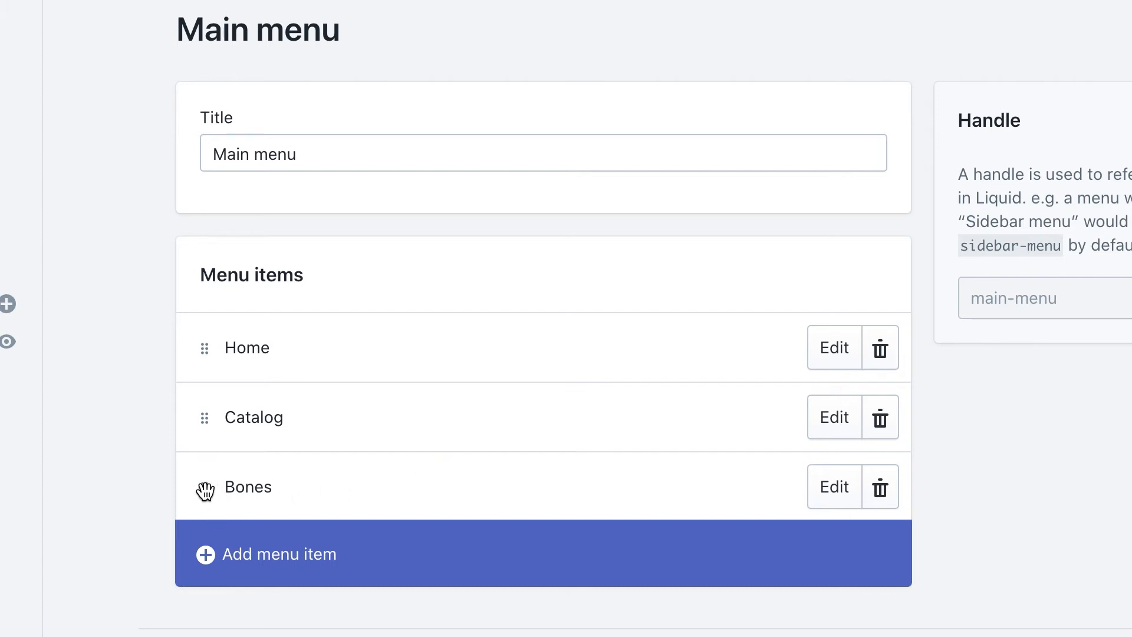
mouse_move(212, 515)
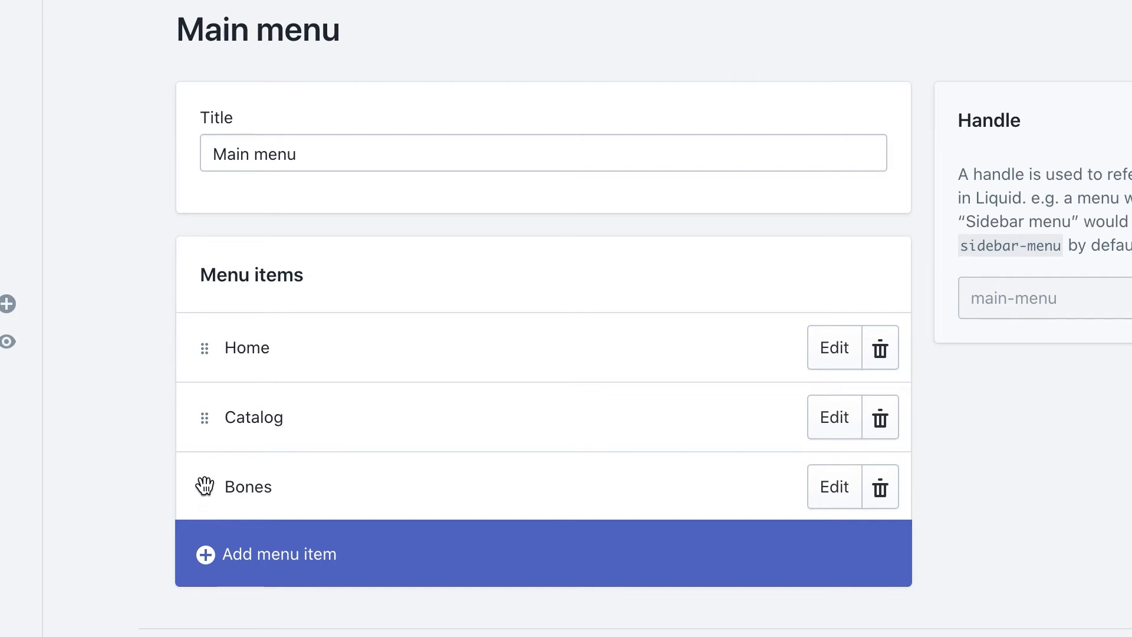
Drag the Bones item right and up to indent it beneath Catalog
drag(204, 486, 224, 476)
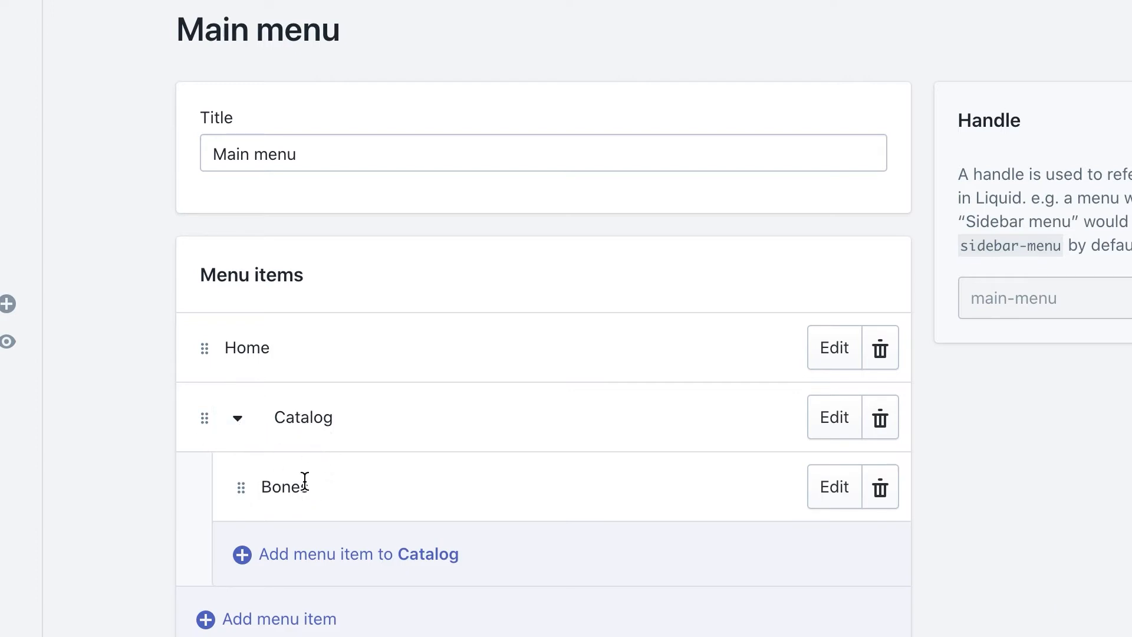
mouse_move(289, 566)
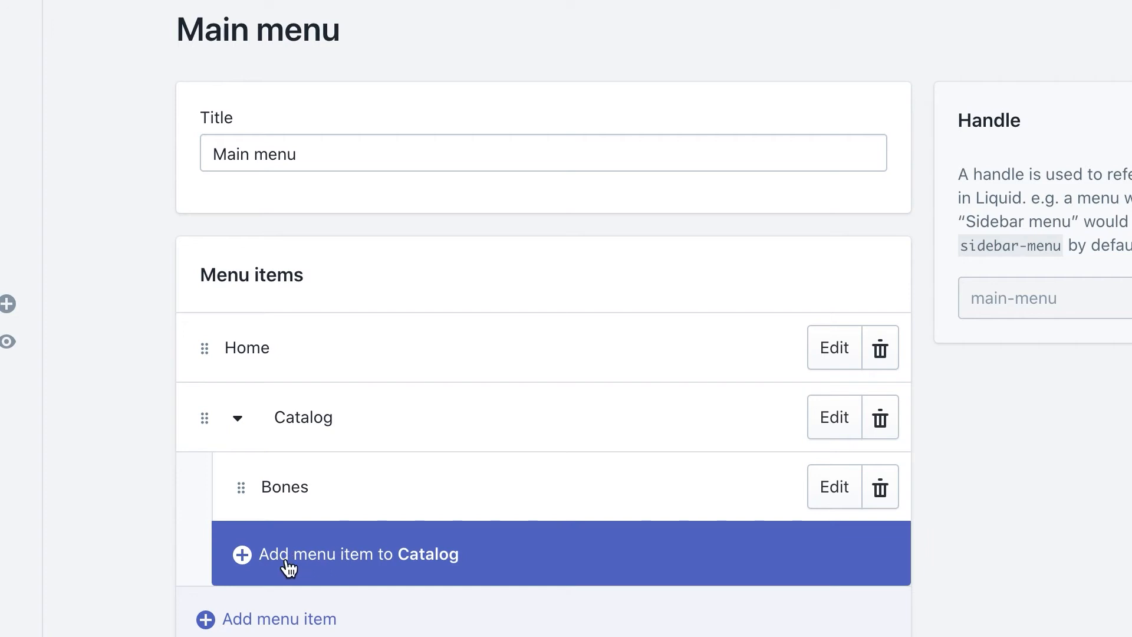
Add a 'Bow Ties' item under Catalog, collapse Catalog, and save the Main menu
click(344, 554)
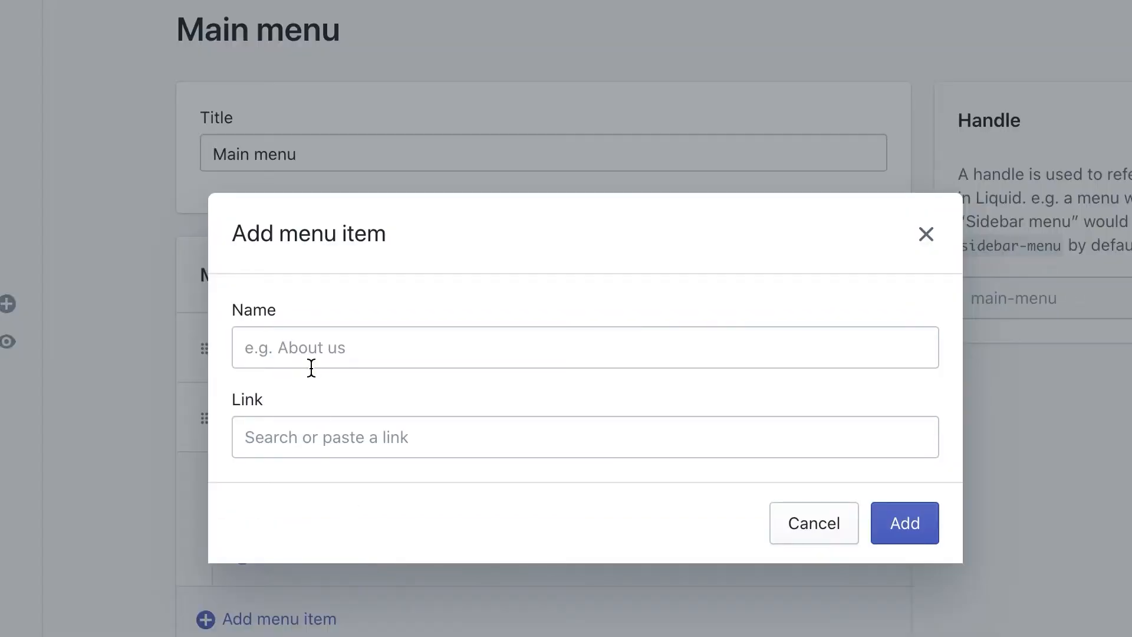
text(Bow Ties)
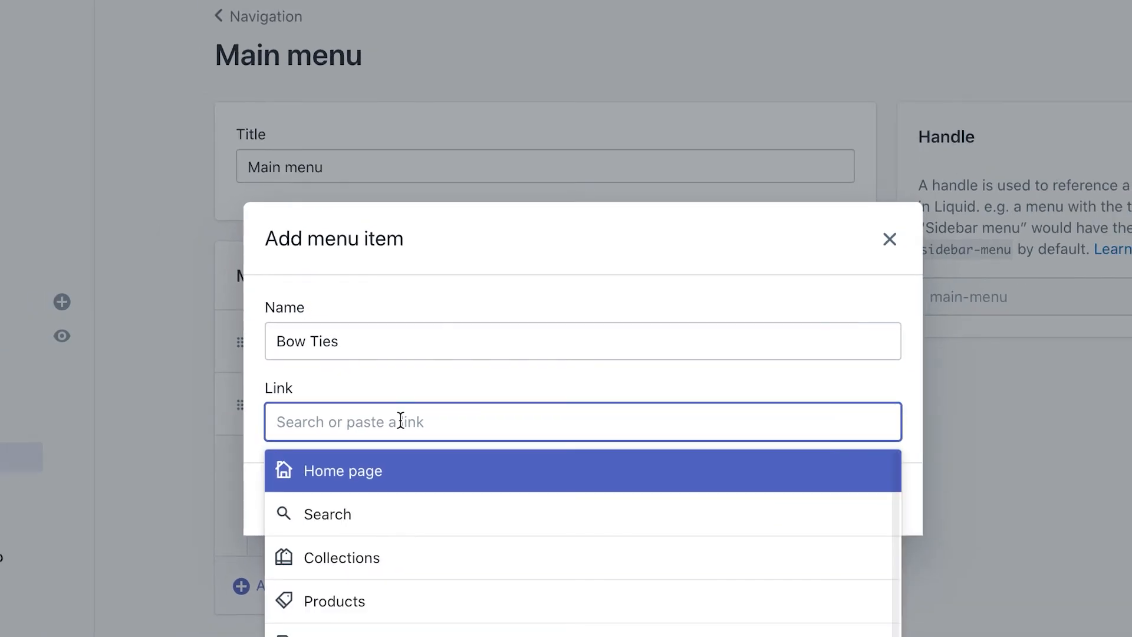
text(Bow Ties)
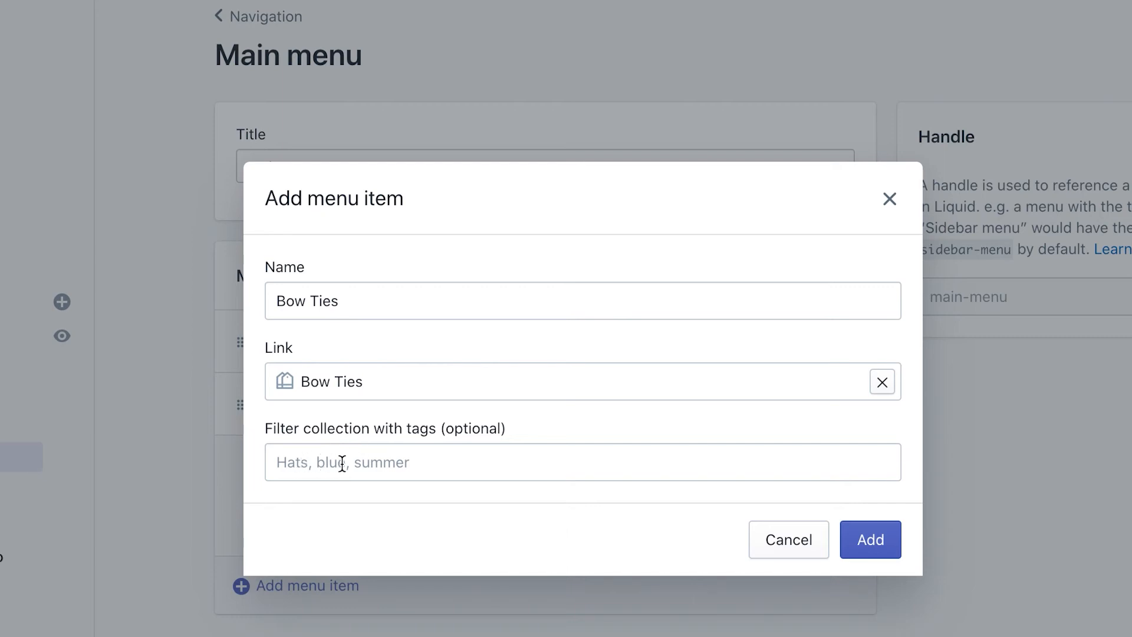
mouse_move(370, 427)
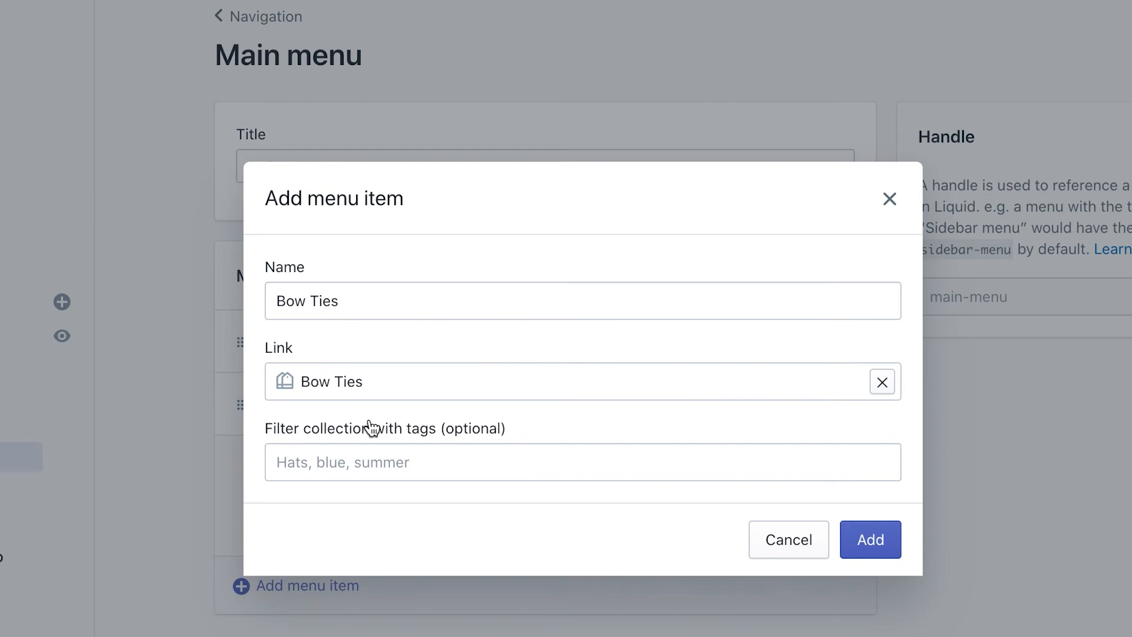
click(871, 539)
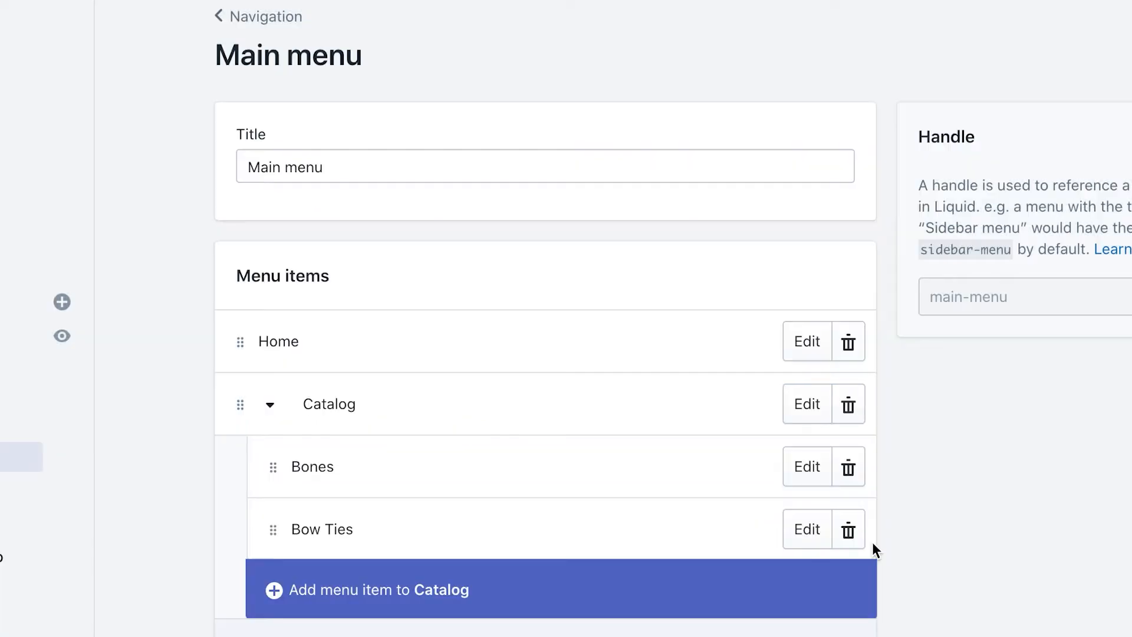
mouse_move(355, 409)
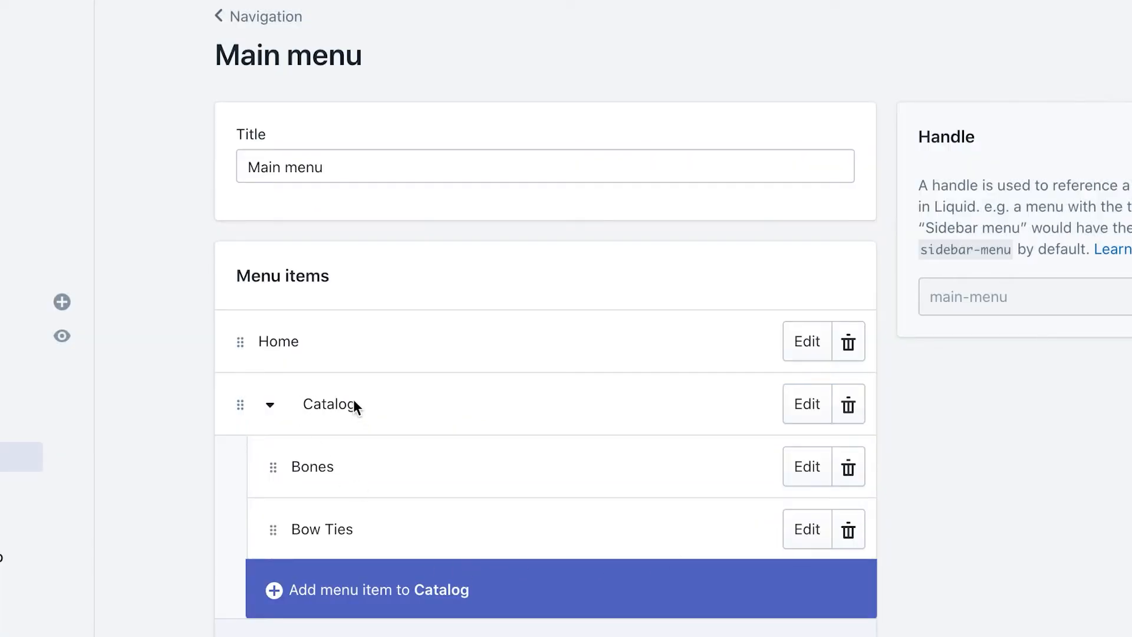
mouse_move(348, 397)
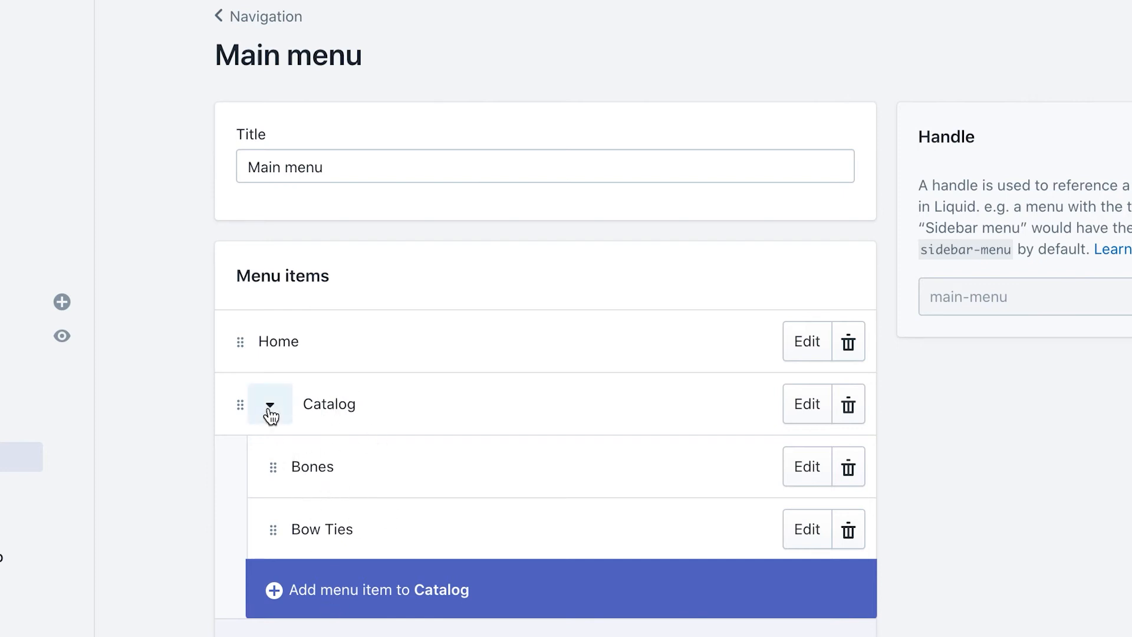
click(269, 417)
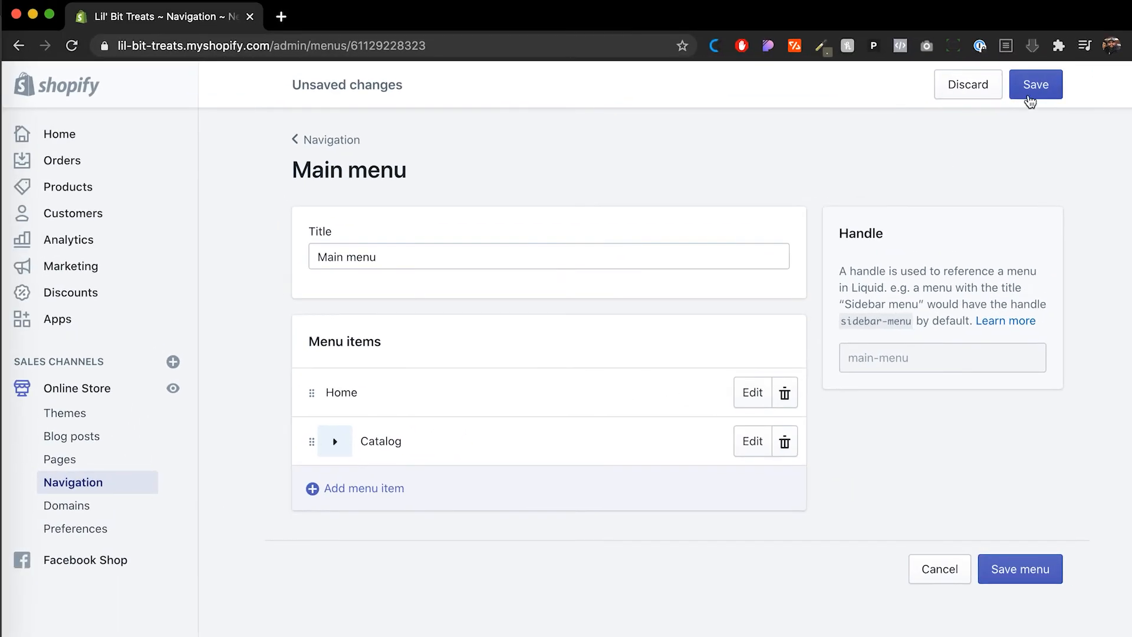
click(1035, 83)
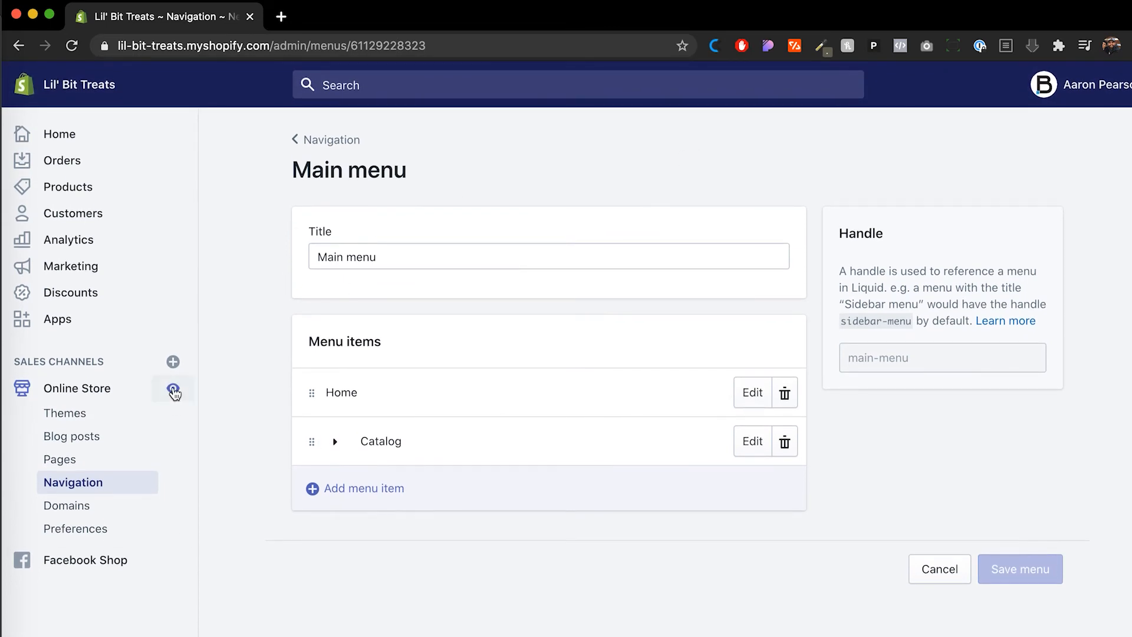
Preview the live storefront and hover CATALOG to reveal Bones and Bow Ties
click(174, 392)
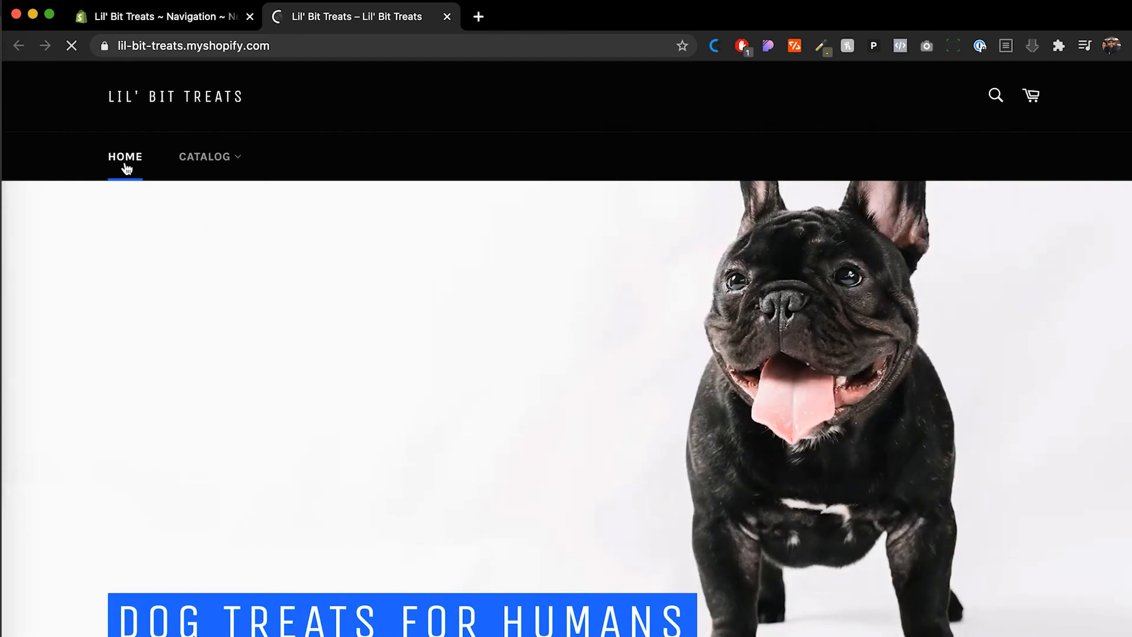
click(204, 157)
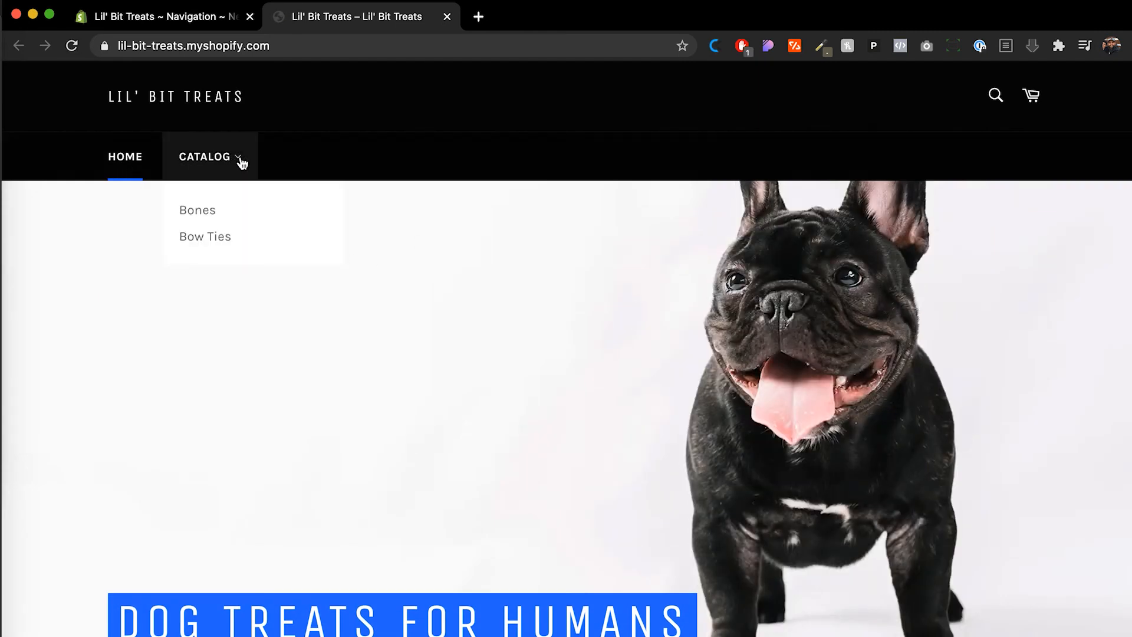